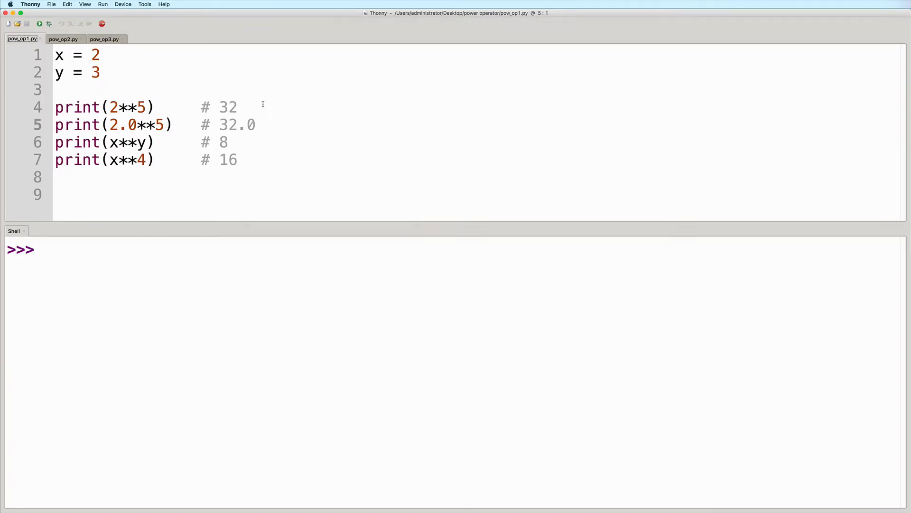
pyautogui.moveTo(127, 107)
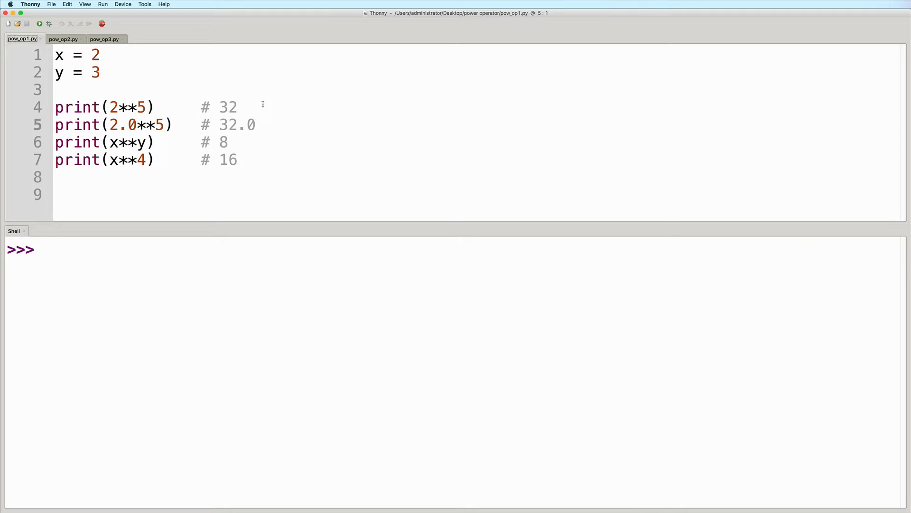
# - Edit the pow_op1.py expressions, entering 2**5, 3, 8 and x in the code
pyautogui.doubleClick(126, 107)
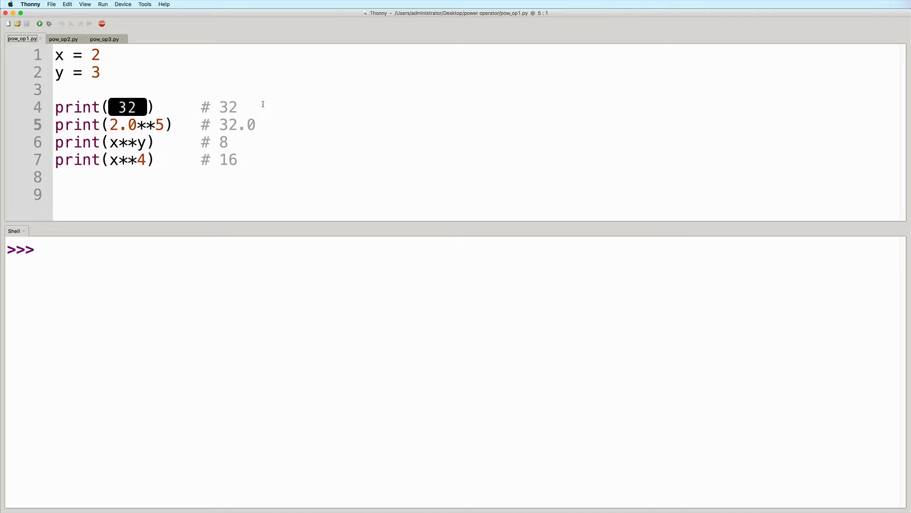
pyautogui.write('2**5')
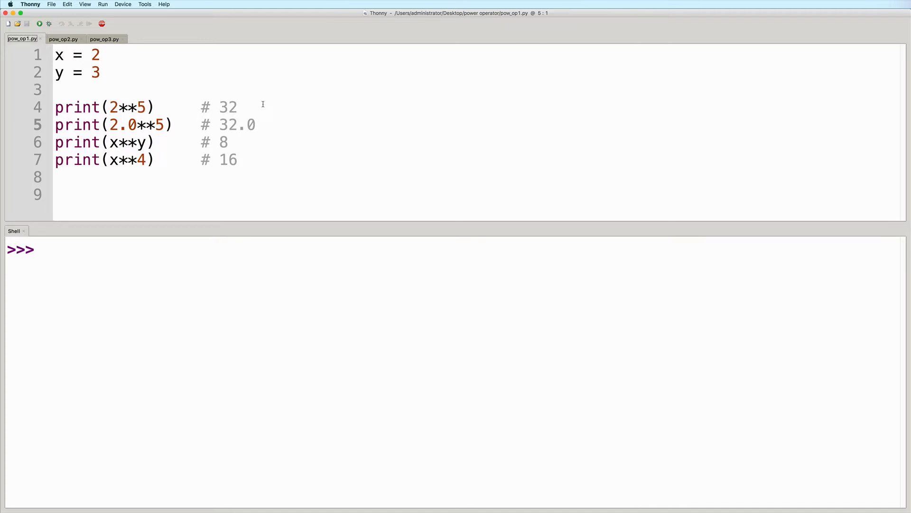
pyautogui.moveTo(268, 125)
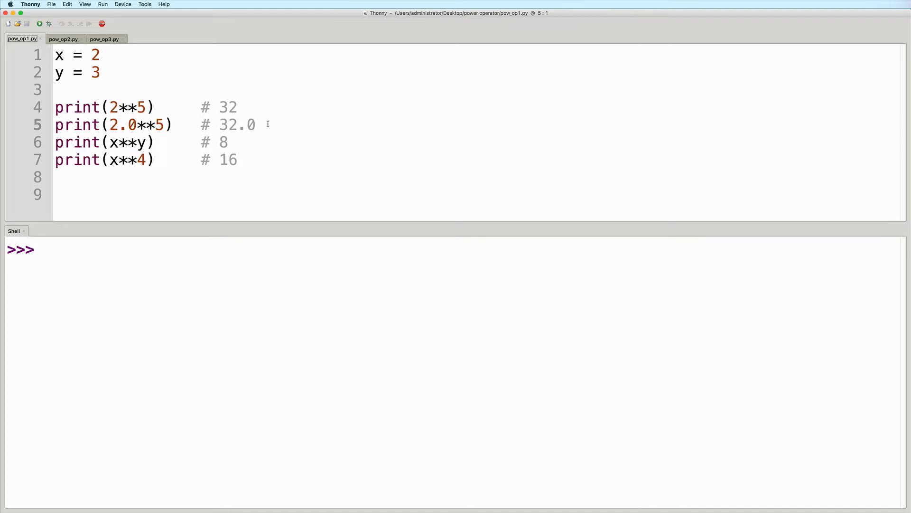
pyautogui.doubleClick(122, 124)
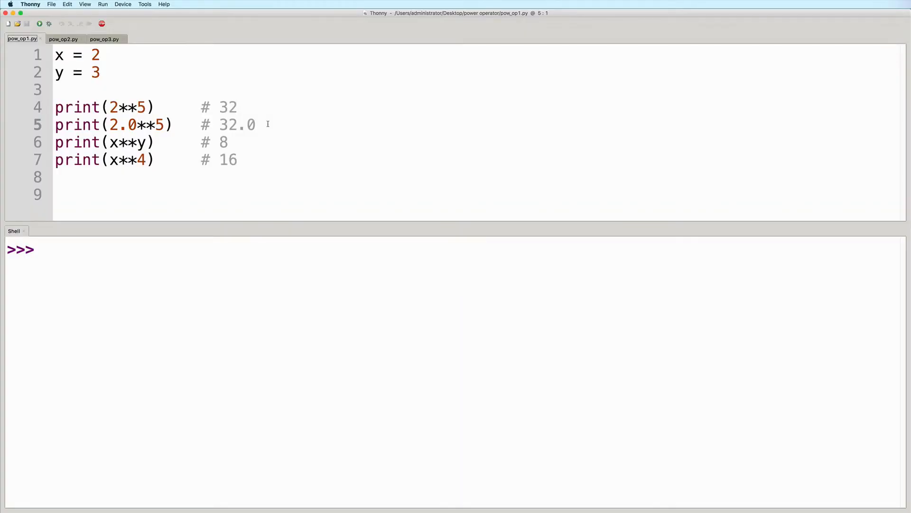
pyautogui.doubleClick(137, 124)
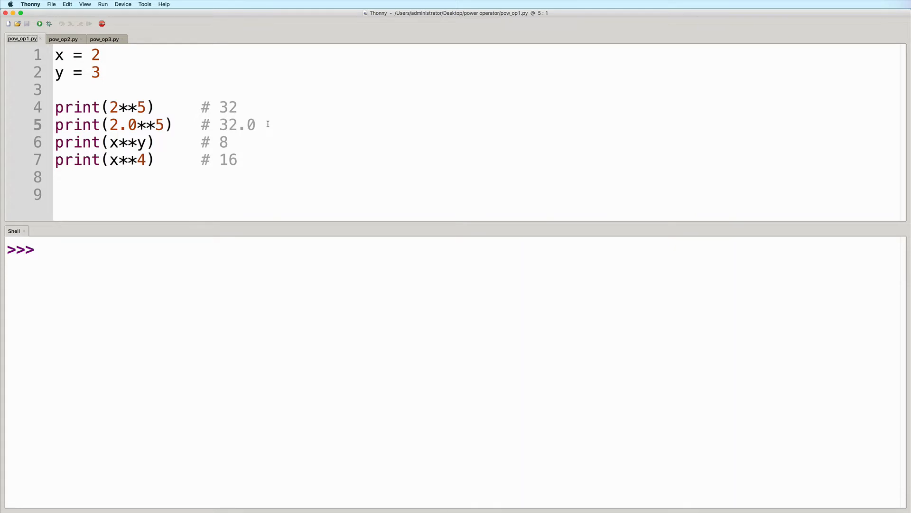
pyautogui.doubleClick(127, 142)
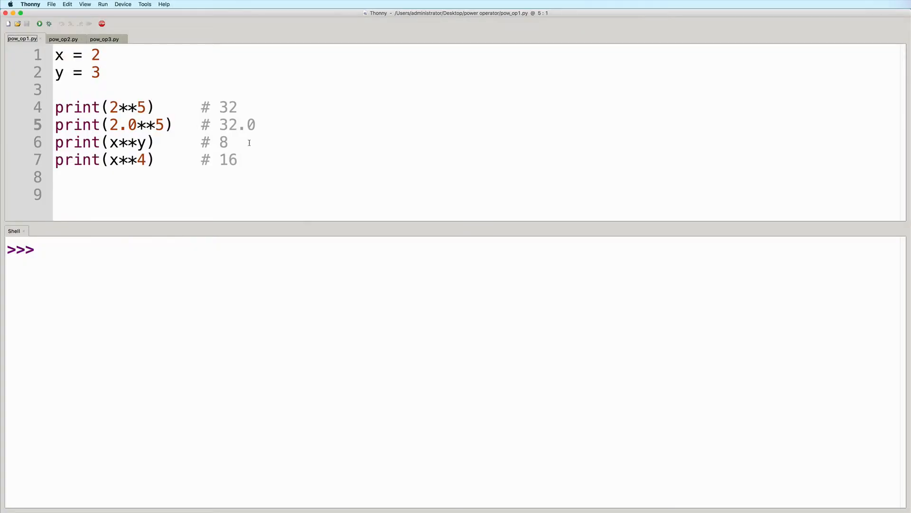
pyautogui.doubleClick(129, 142)
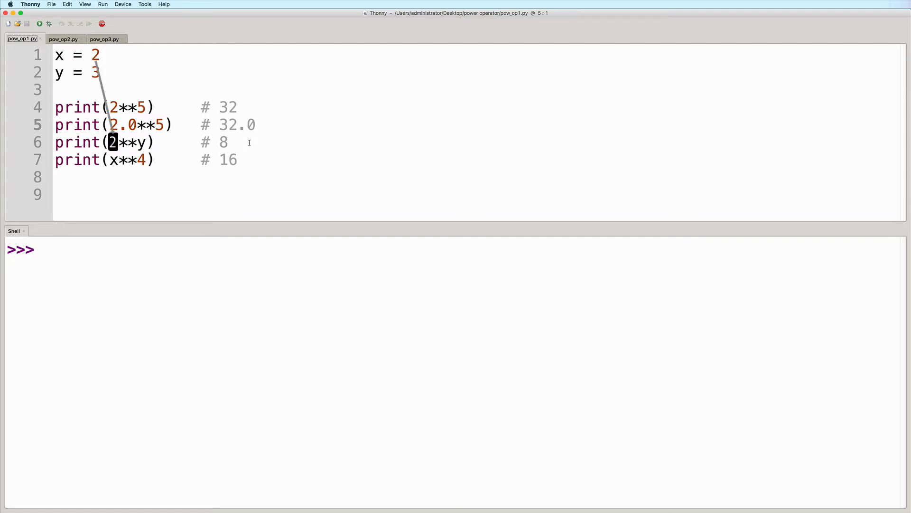
pyautogui.write('3')
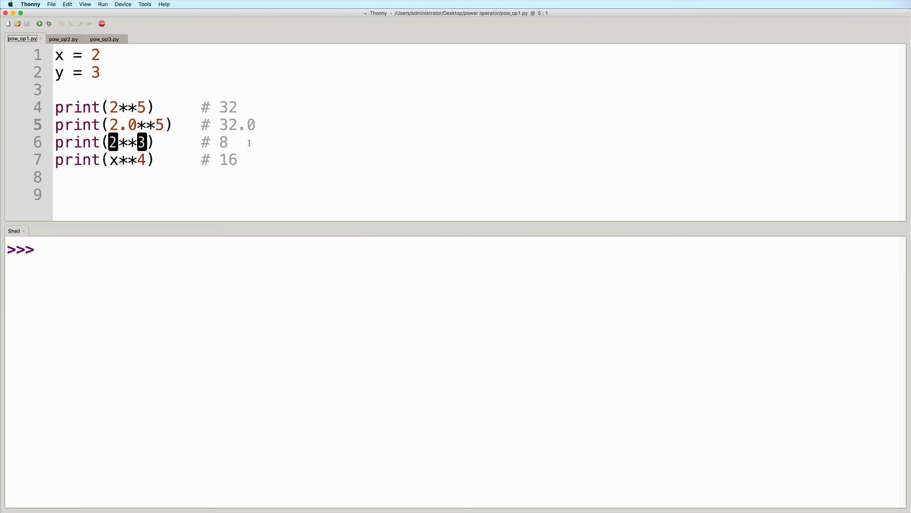
pyautogui.write('8')
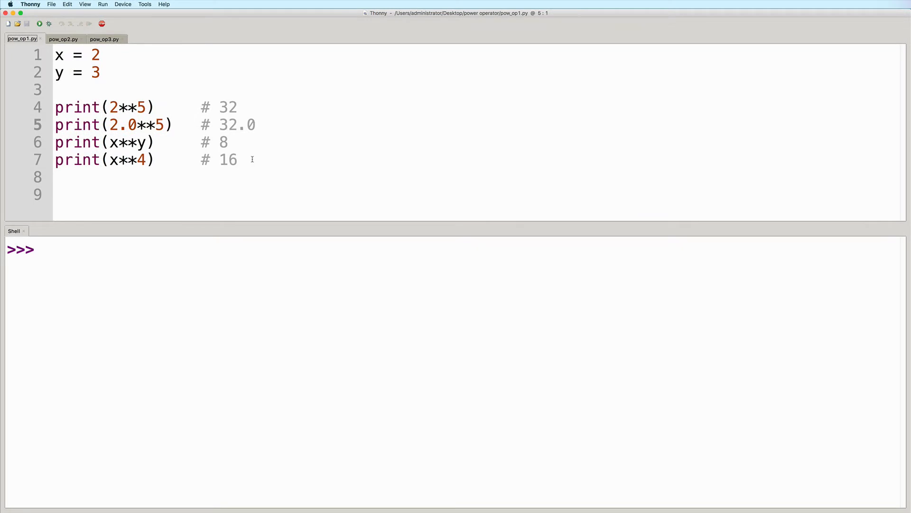
pyautogui.doubleClick(111, 160)
pyautogui.write('2')
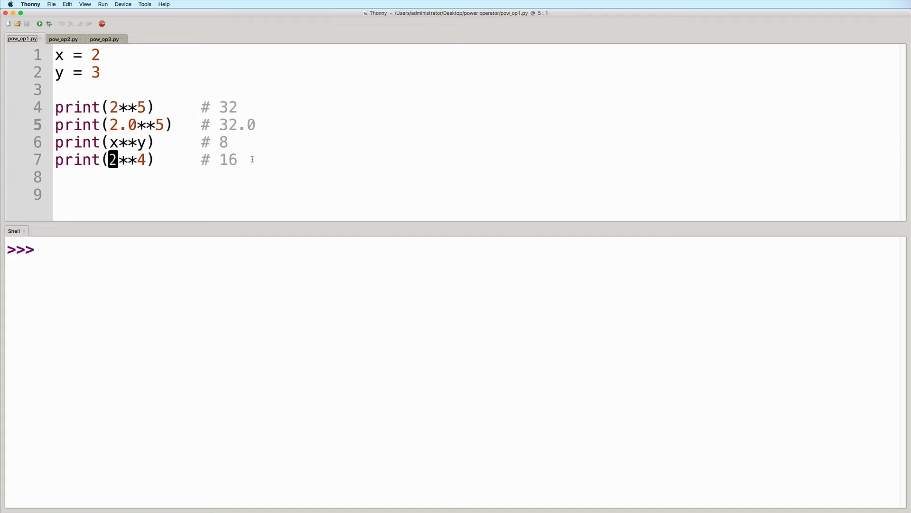
pyautogui.doubleClick(142, 160)
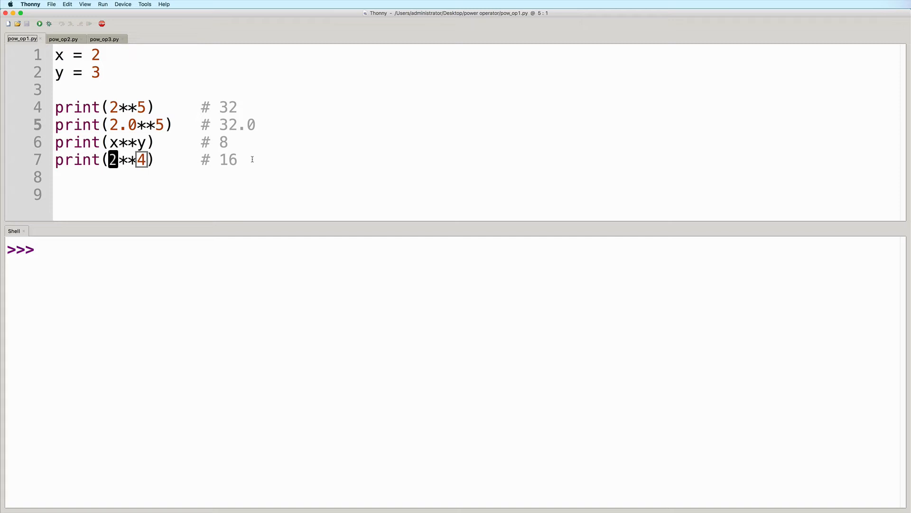
pyautogui.write('x')
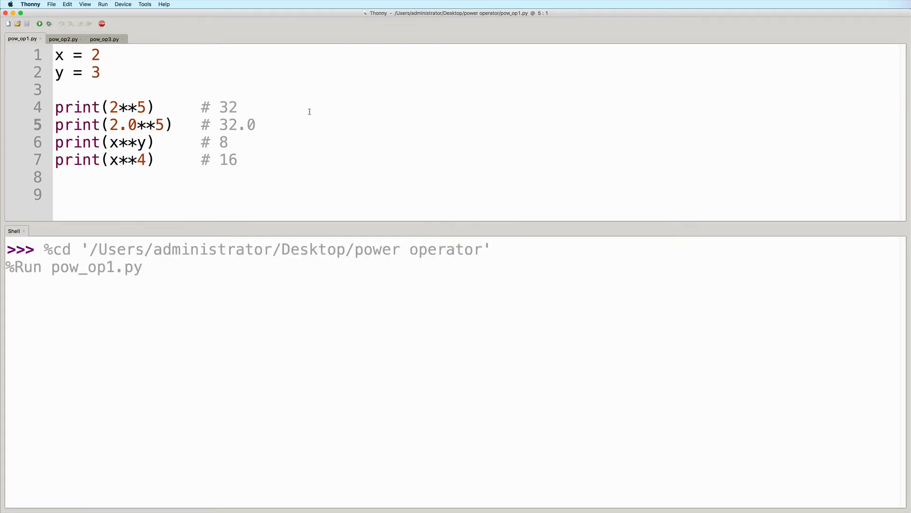
# - Run pow_op1.py, printing 32, 32.0, 8 and 16, and switch to pow_op2.py
pyautogui.click(39, 23)
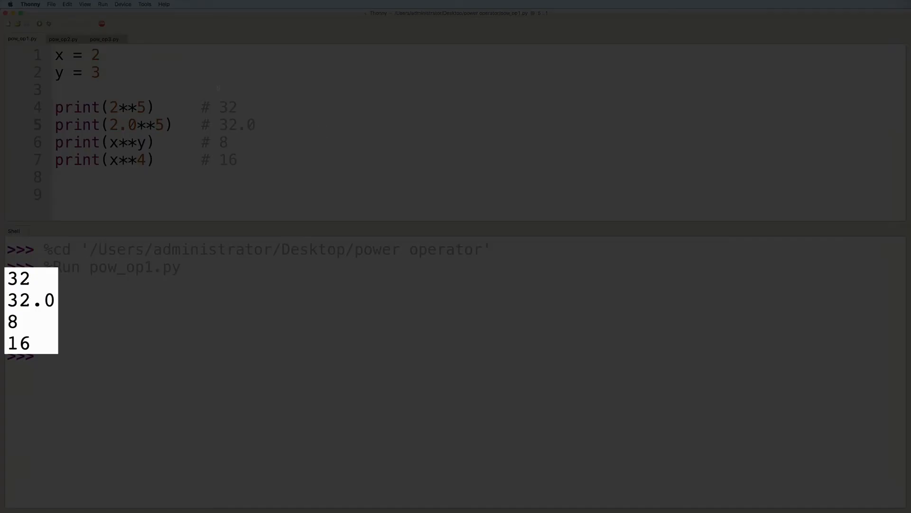
pyautogui.click(62, 39)
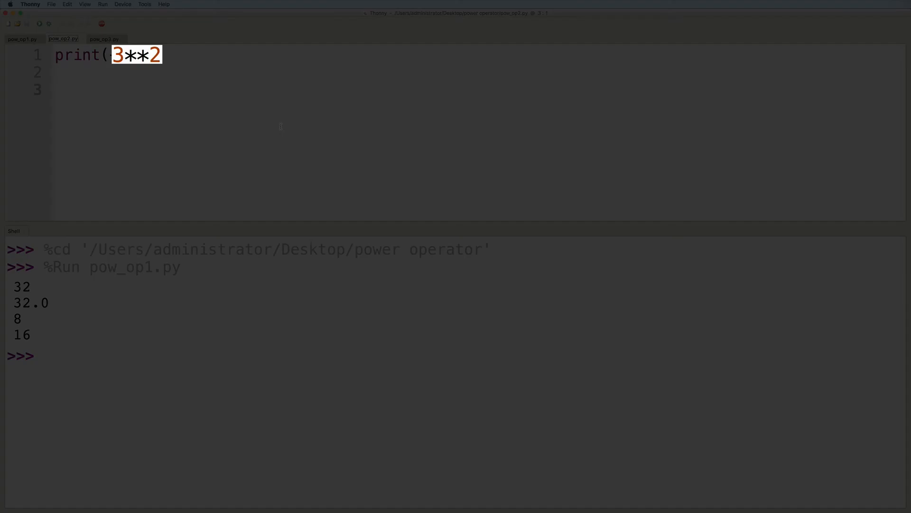
# - Finish the pow_op2.py code so it reads print(-3**2)
pyautogui.write('-')
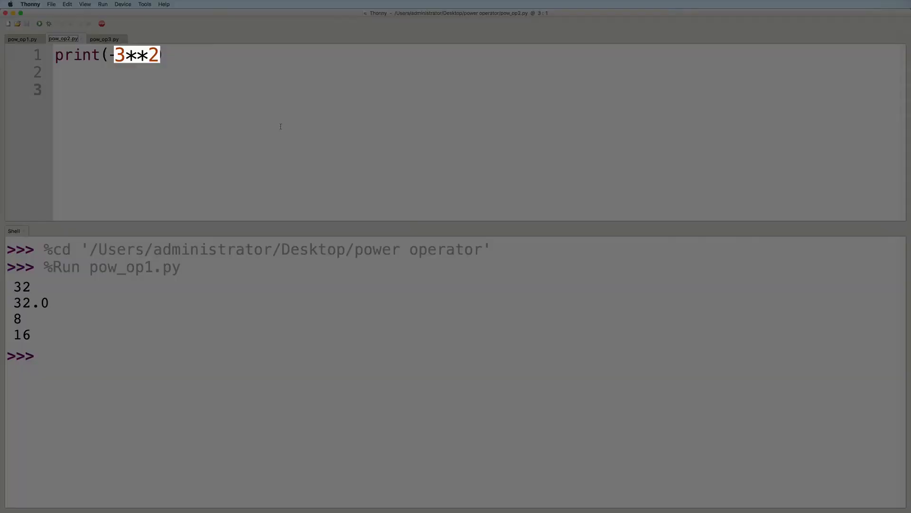
pyautogui.write(')')
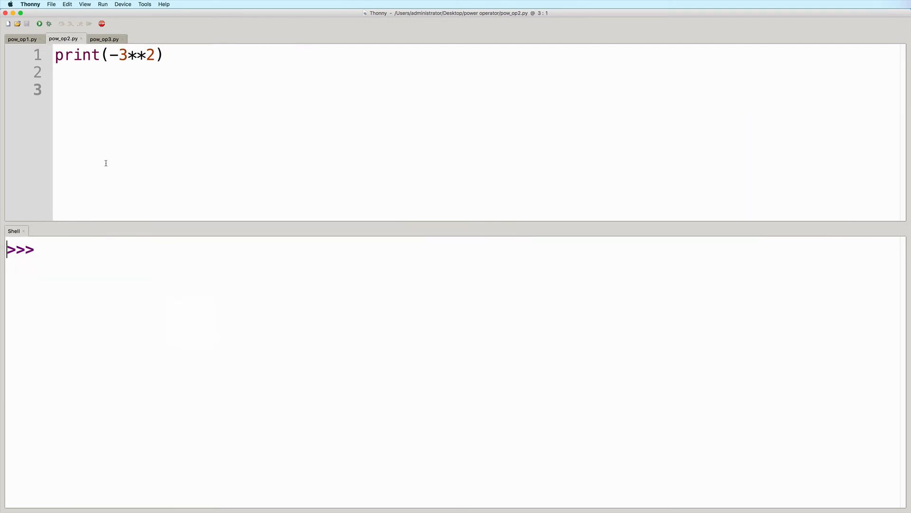
# - Run pow_op2.py, showing -9 in the shell
pyautogui.click(40, 24)
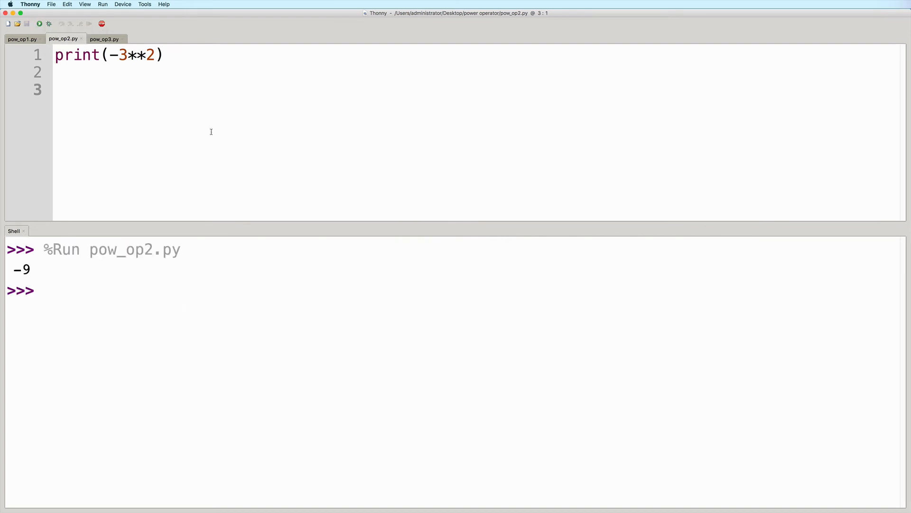
pyautogui.doubleClick(21, 269)
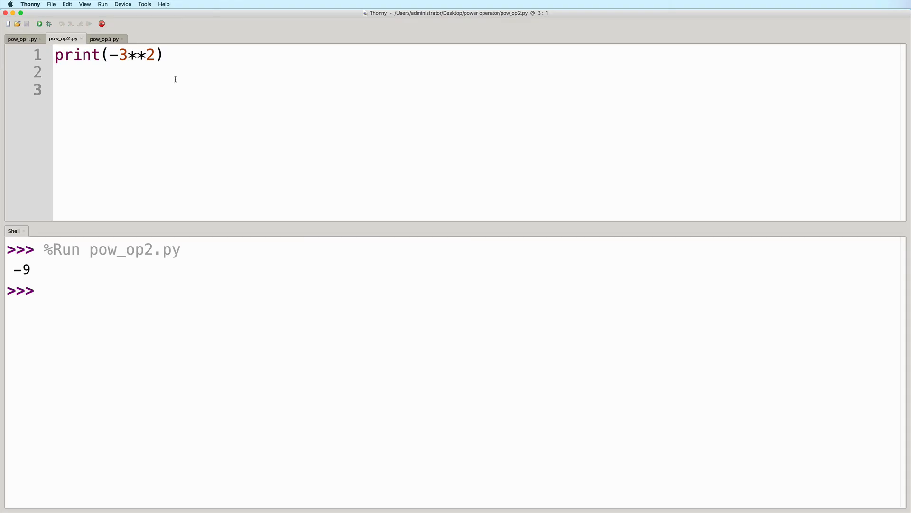
pyautogui.moveTo(181, 102)
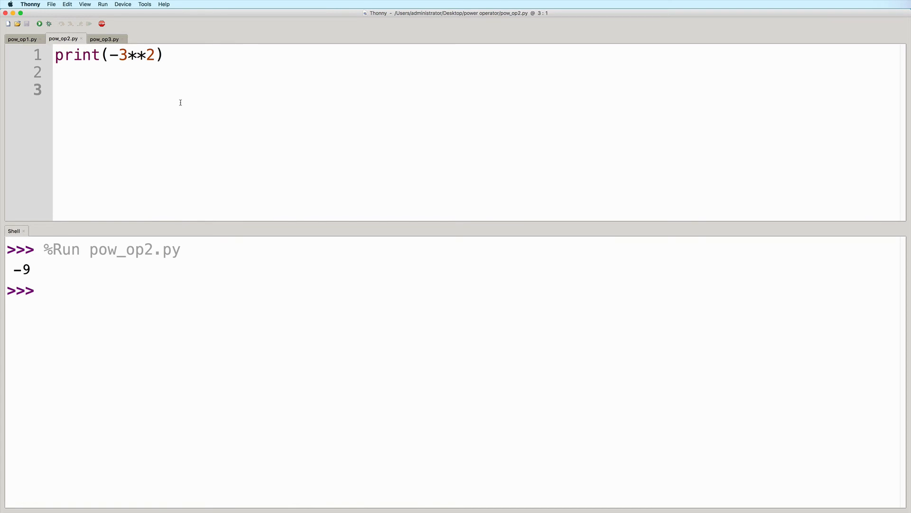
# - Wrap -3 in parentheses so the line reads print((-3)**2)
pyautogui.click(107, 55)
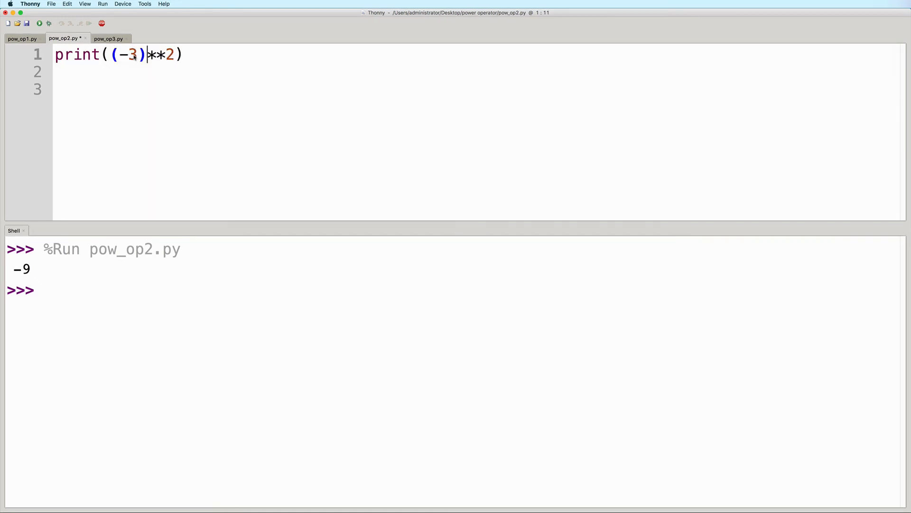
pyautogui.click(70, 89)
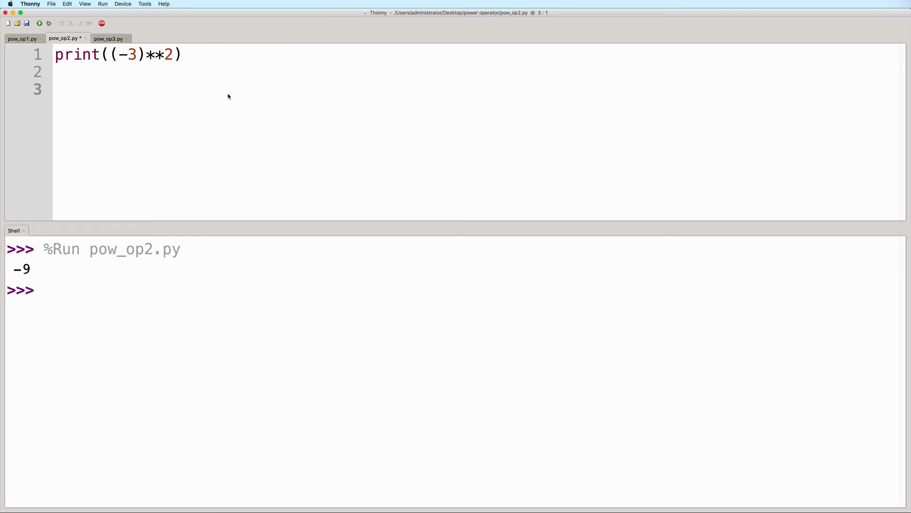
pyautogui.click(55, 88)
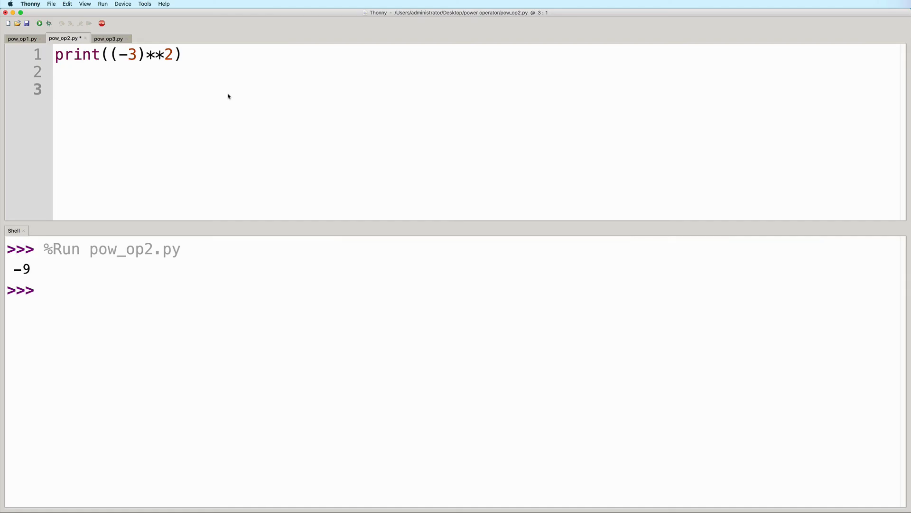
pyautogui.click(56, 90)
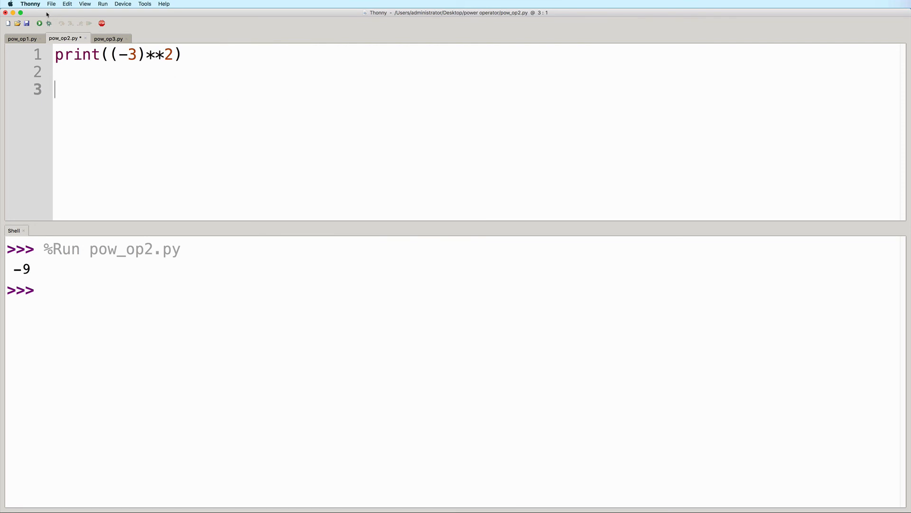
pyautogui.moveTo(39, 24)
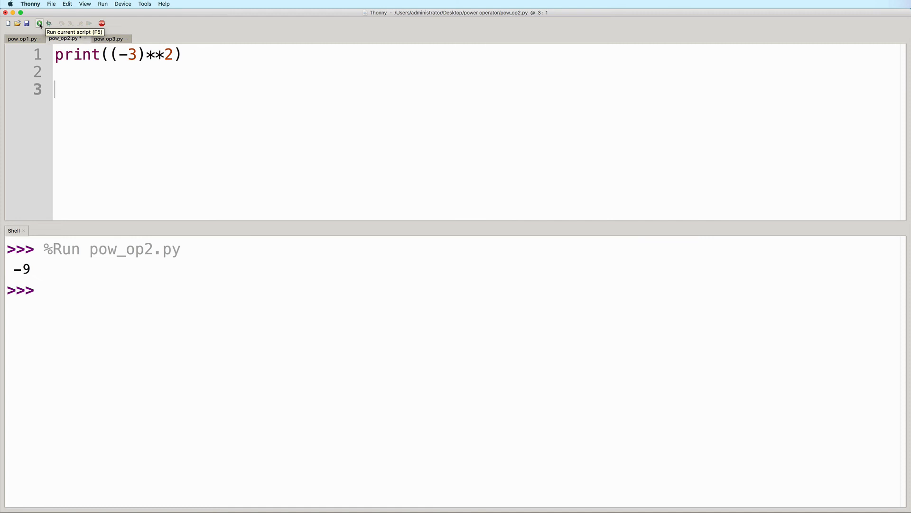
# - Rerun the parenthesised pow_op2.py, printing 9, and switch to pow_op3.py
pyautogui.click(39, 23)
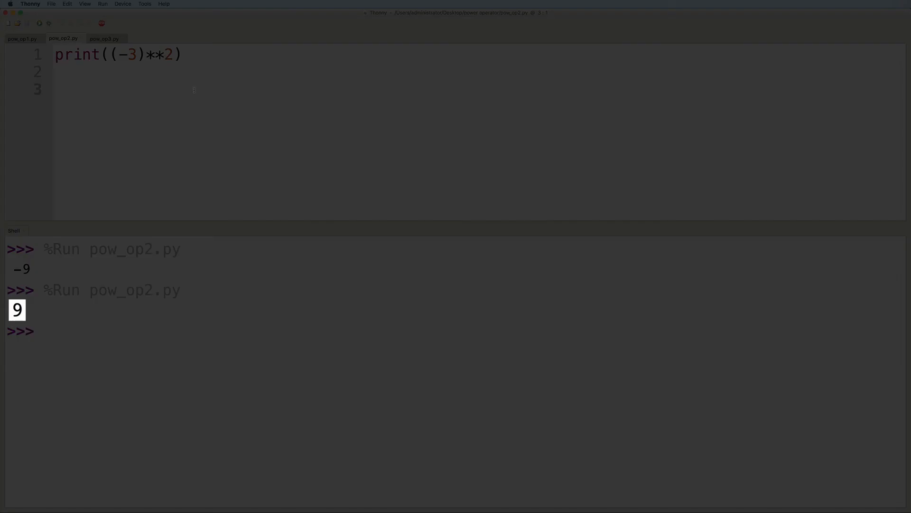
pyautogui.click(104, 38)
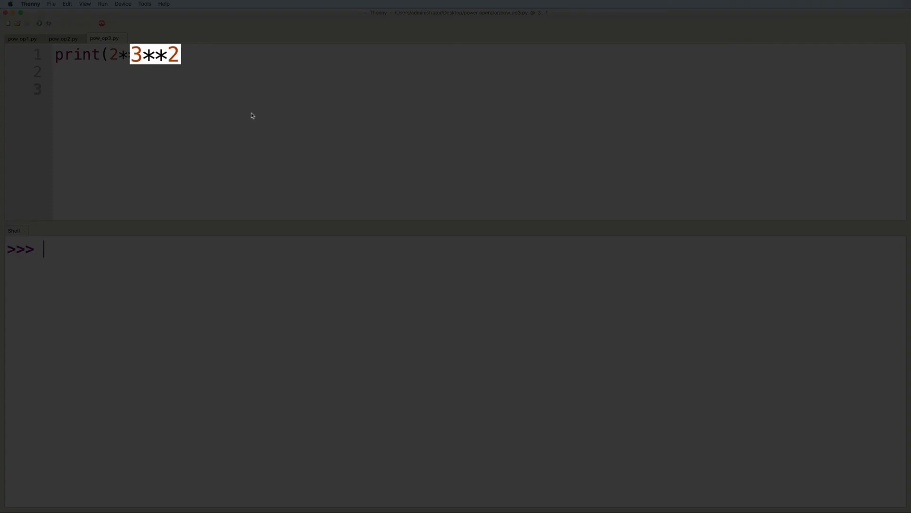
# - Complete pow_op3.py as print(2**3**2) and run it, printing 512
pyautogui.write('9')
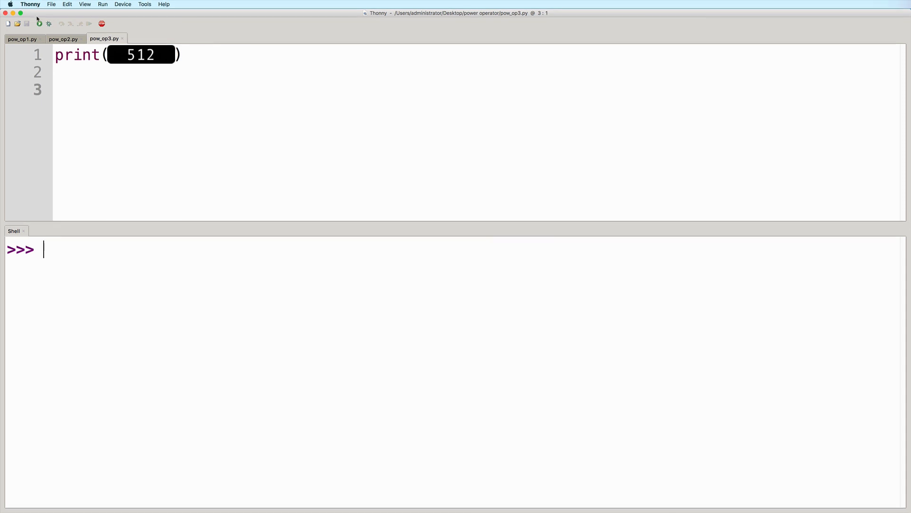
pyautogui.click(40, 23)
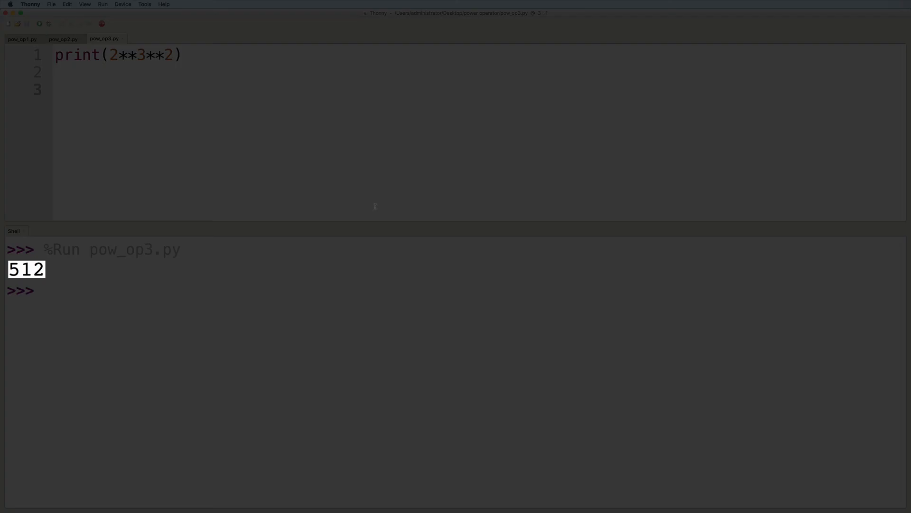